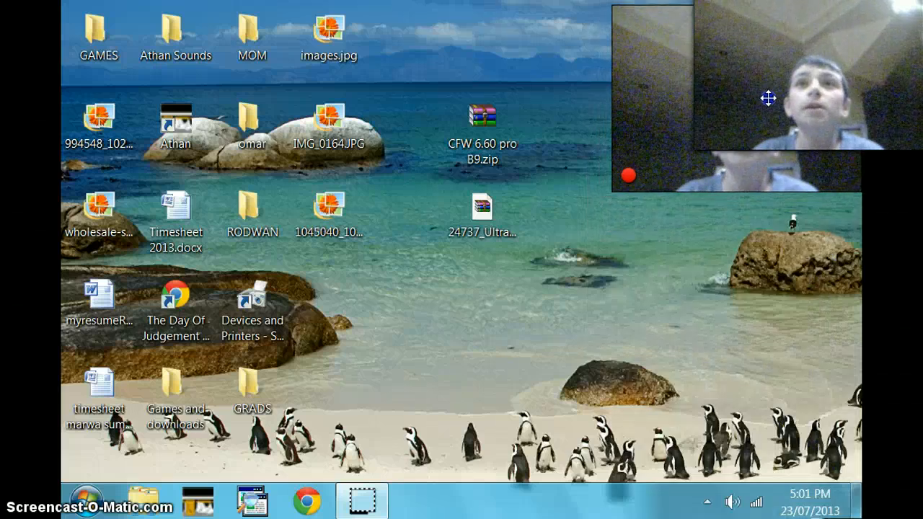
mouse_move(703, 179)
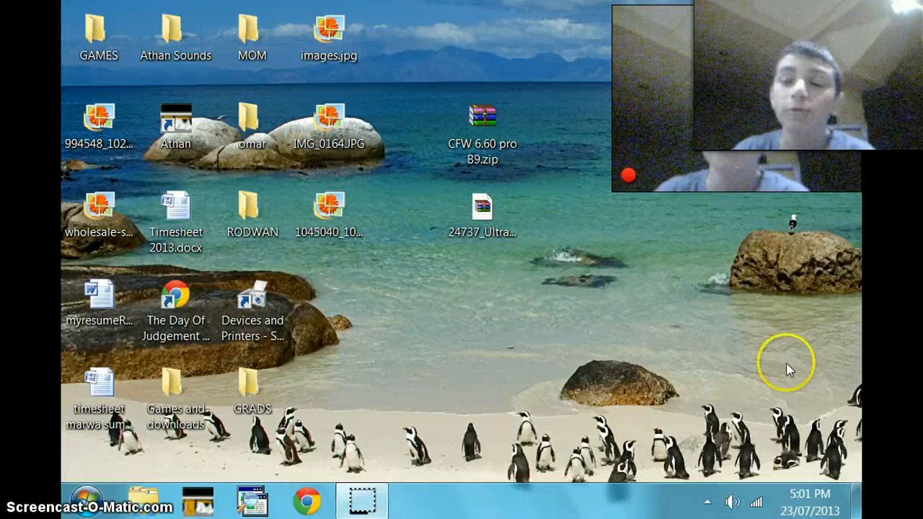
mouse_move(717, 242)
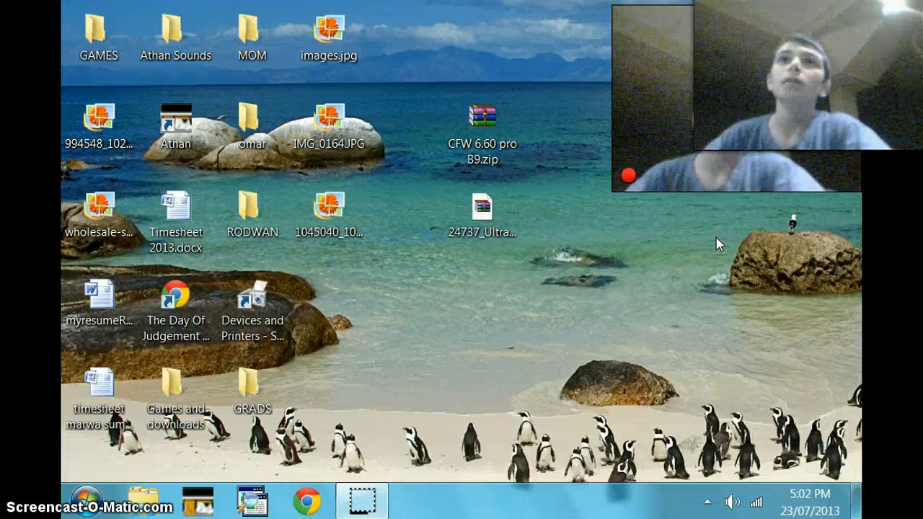
mouse_move(555, 280)
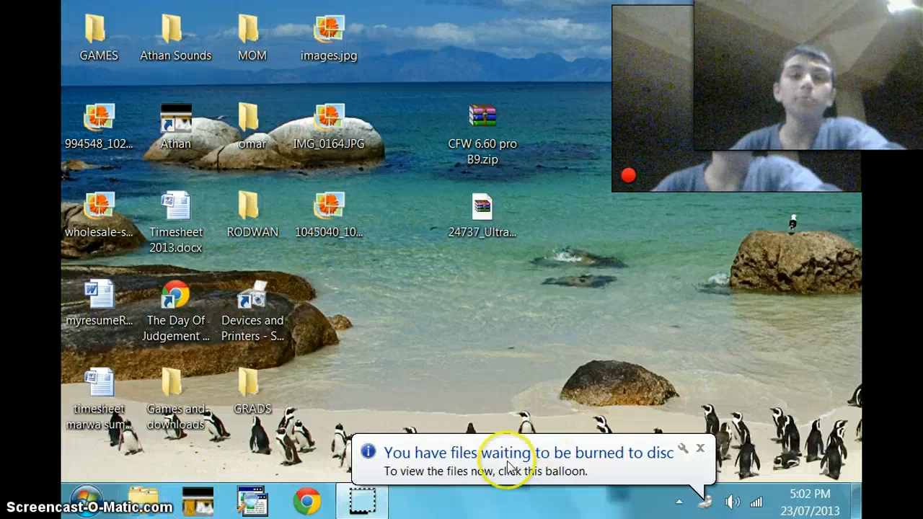
mouse_move(439, 333)
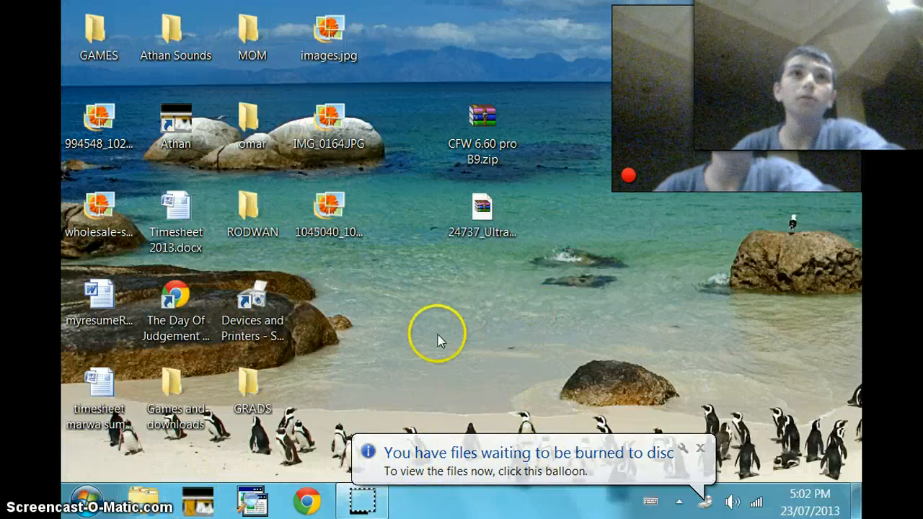
mouse_move(281, 301)
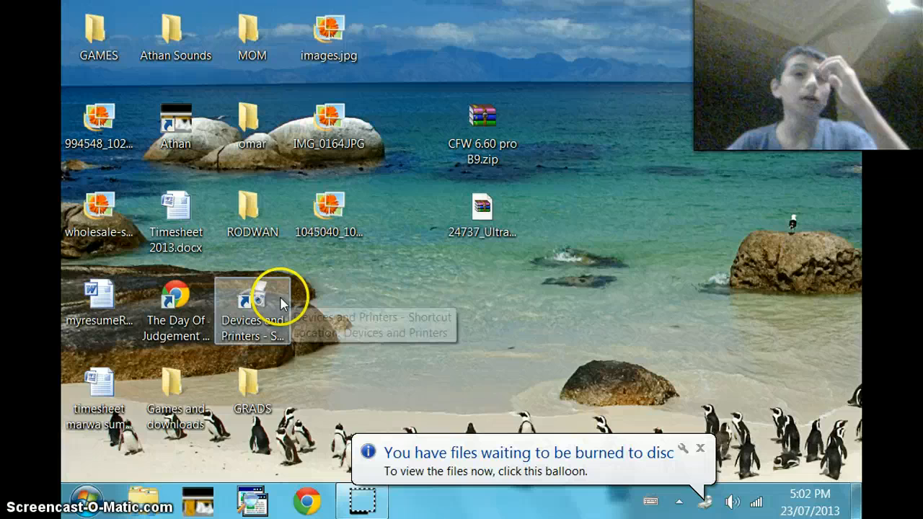
mouse_move(92, 475)
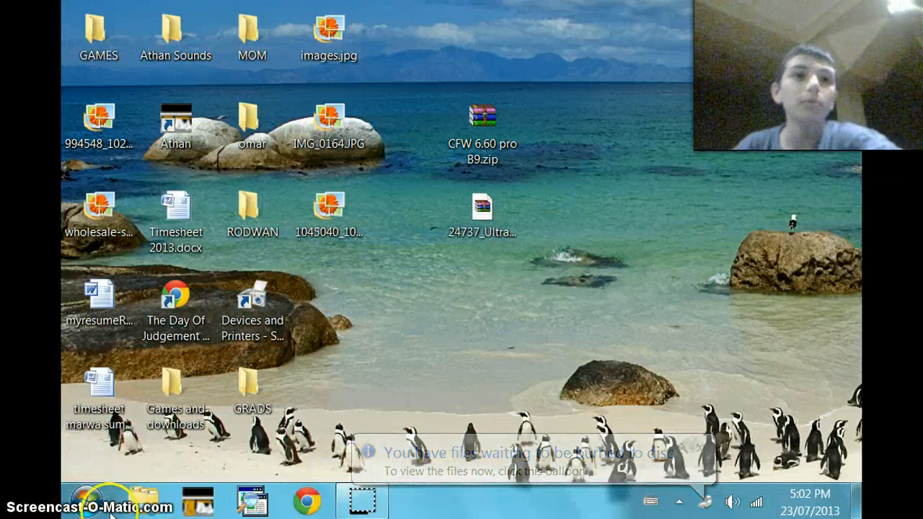
Reach the Memory Stick (F:) from Start > Computer and show its top-level folders
click(81, 499)
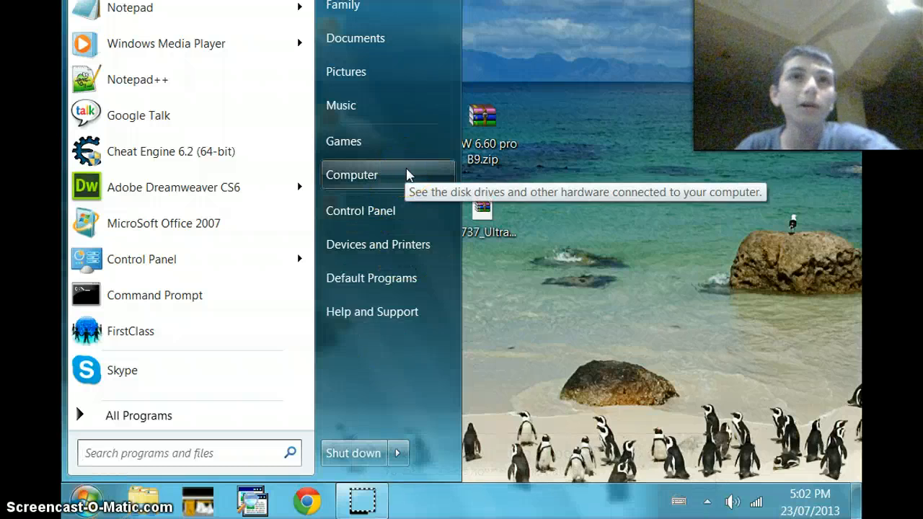
click(352, 174)
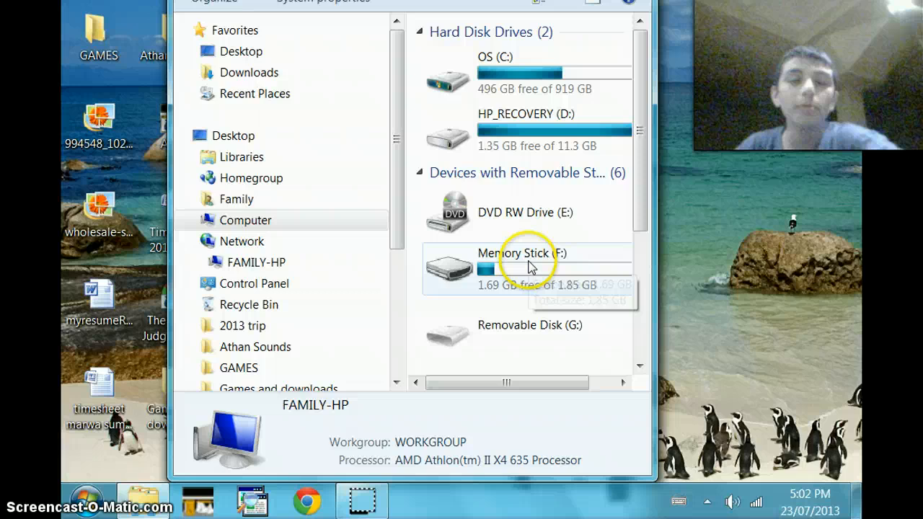
double_click(528, 267)
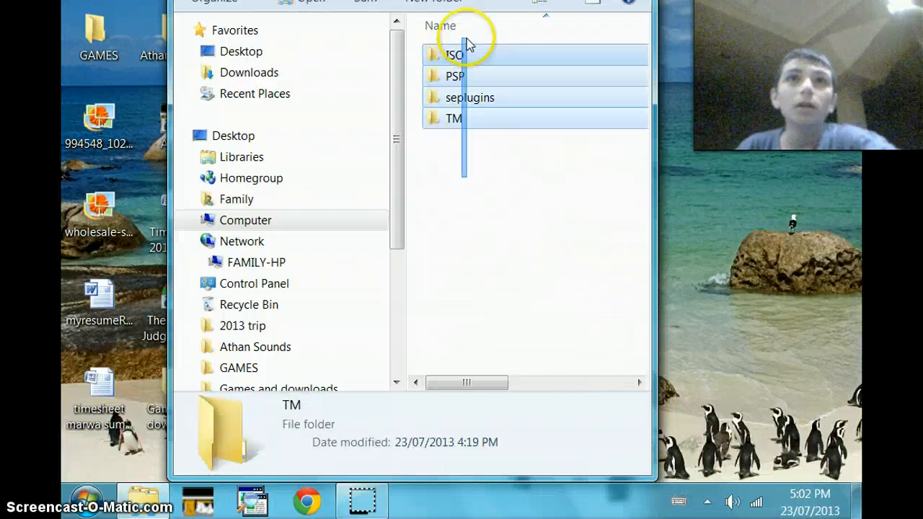
click(475, 170)
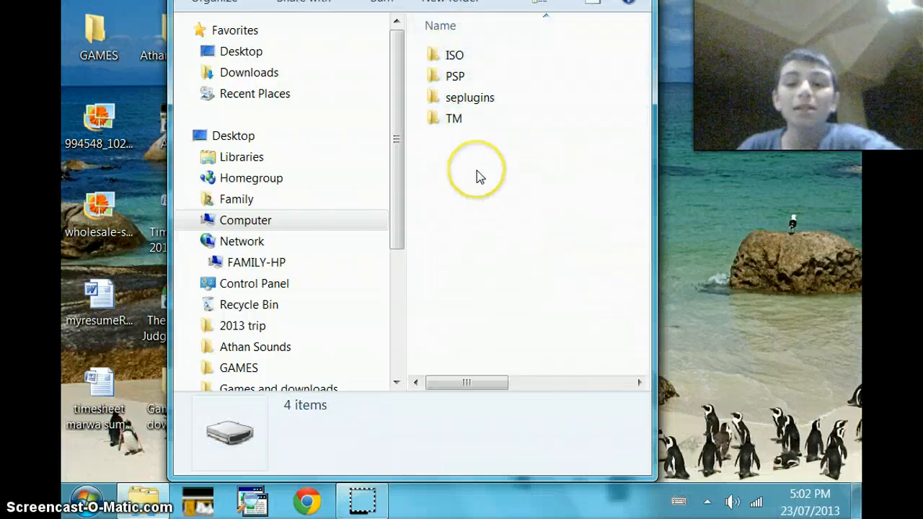
mouse_move(464, 188)
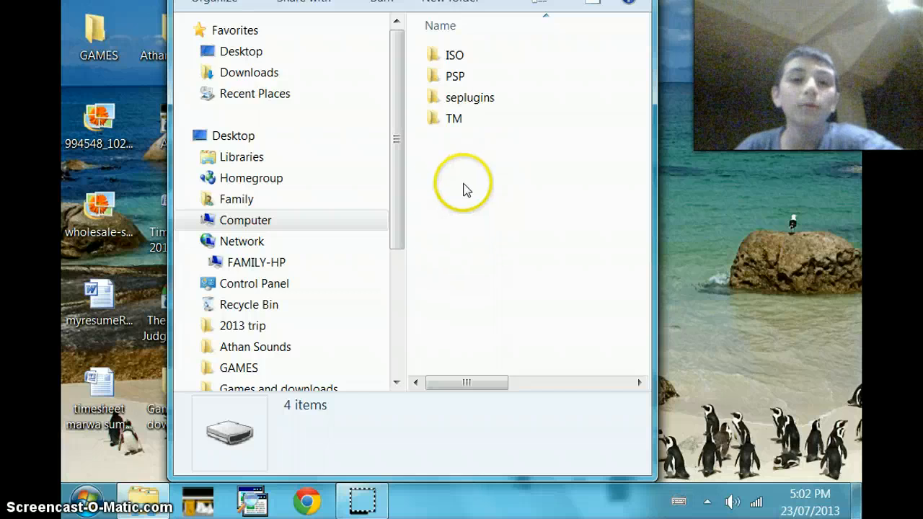
Browse past the TM and ISO folders into PSP, then into its GAME folder
click(454, 118)
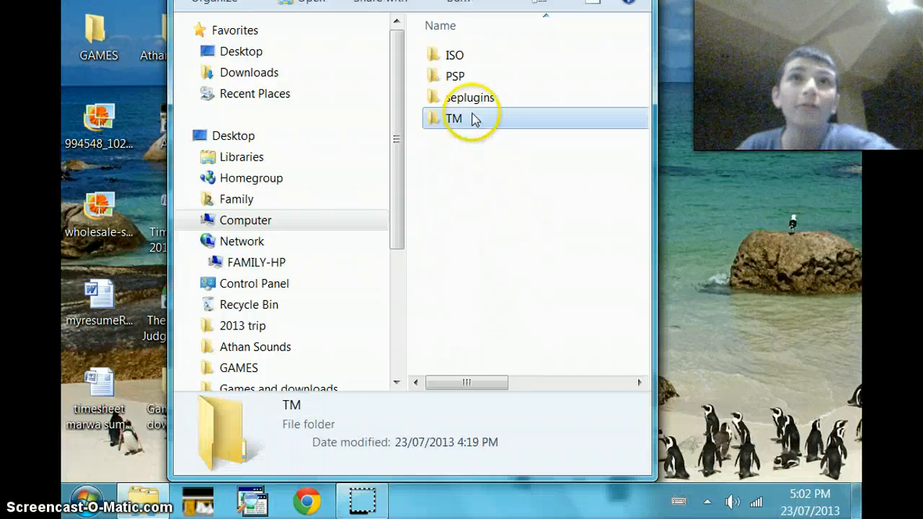
click(454, 55)
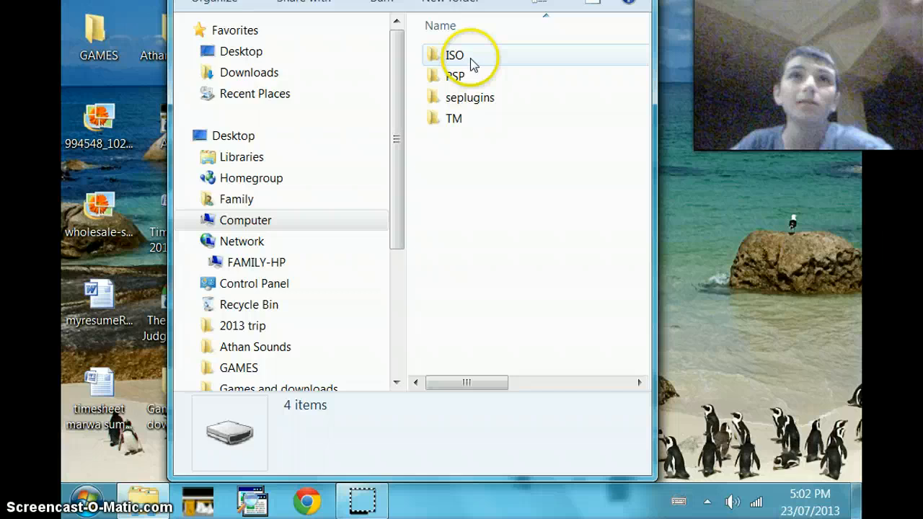
mouse_move(455, 75)
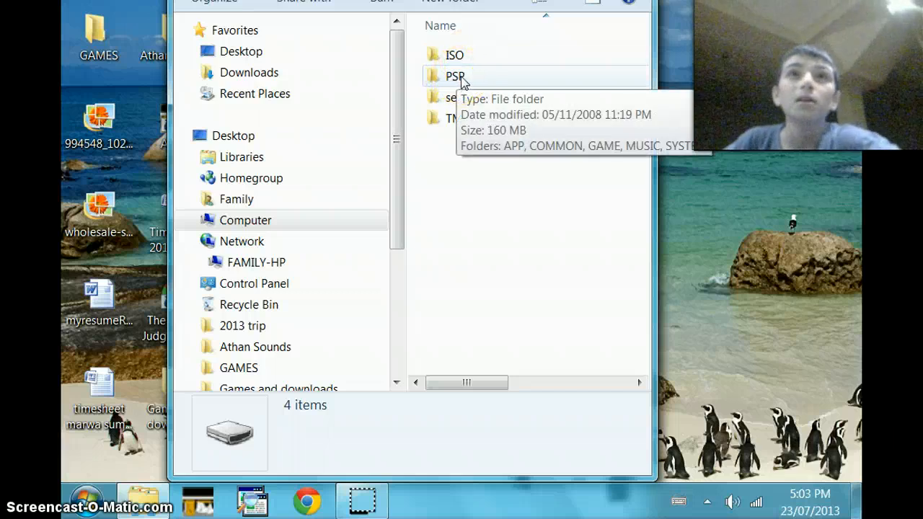
double_click(455, 75)
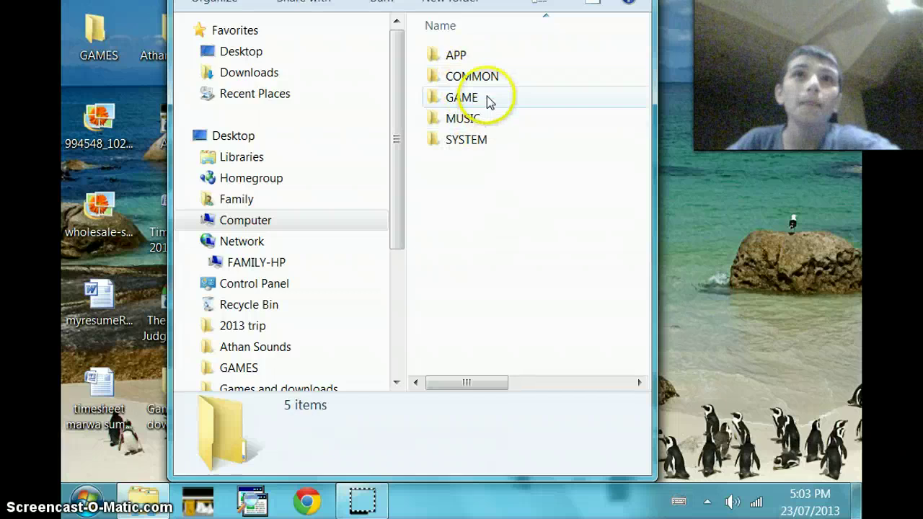
double_click(461, 98)
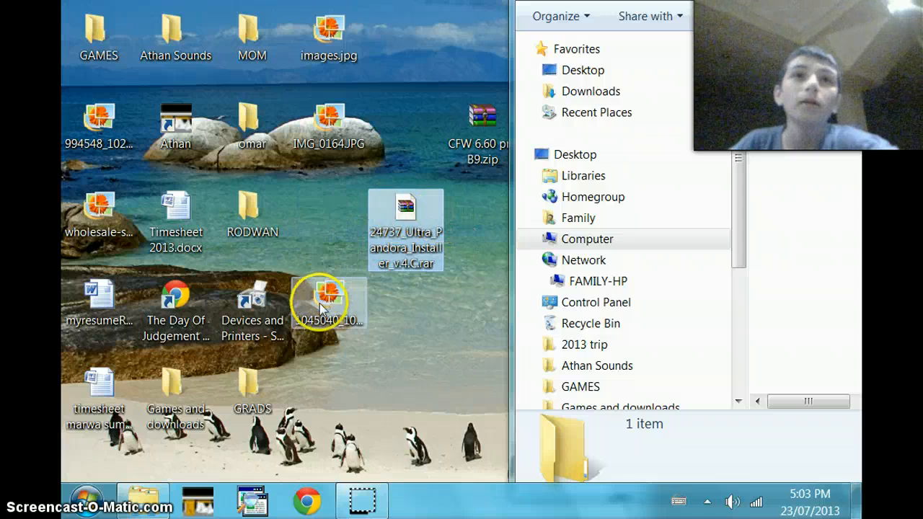
Move the Ultra Pandora .rar aside on the desktop and go back up out of GAME
drag(329, 302, 328, 216)
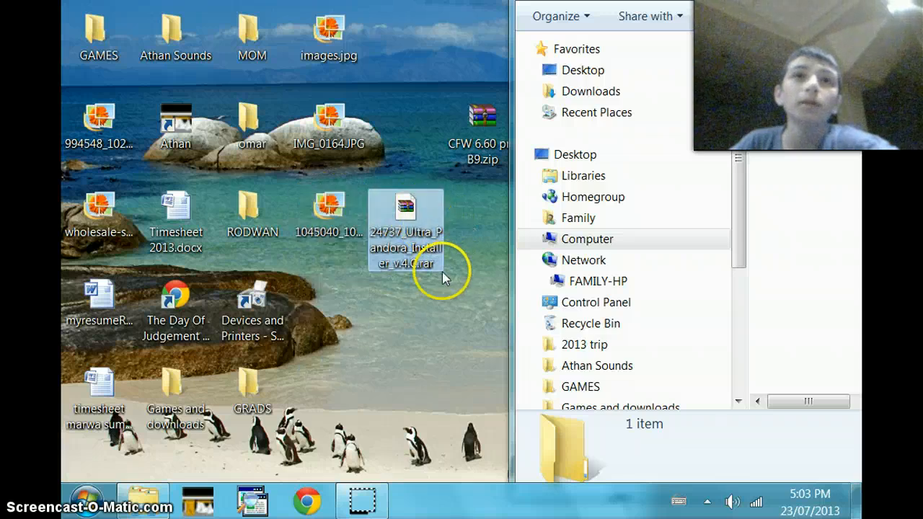
mouse_move(418, 216)
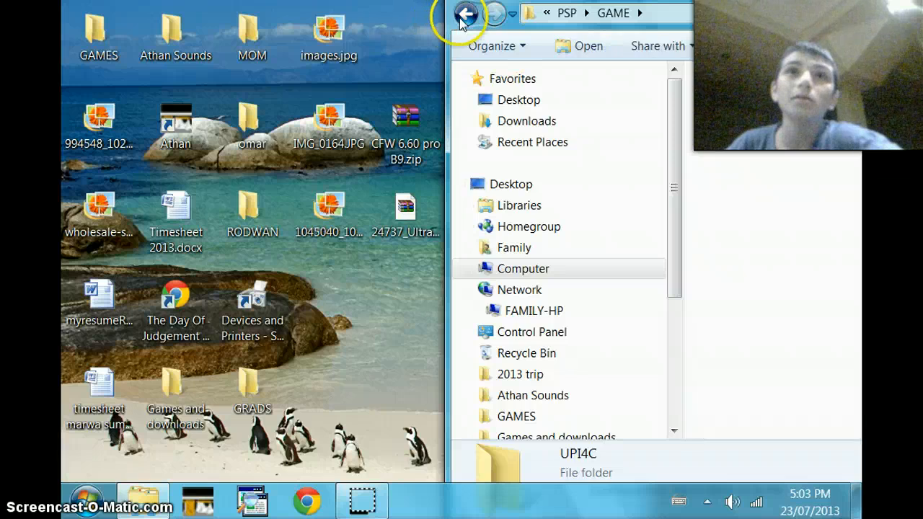
click(467, 13)
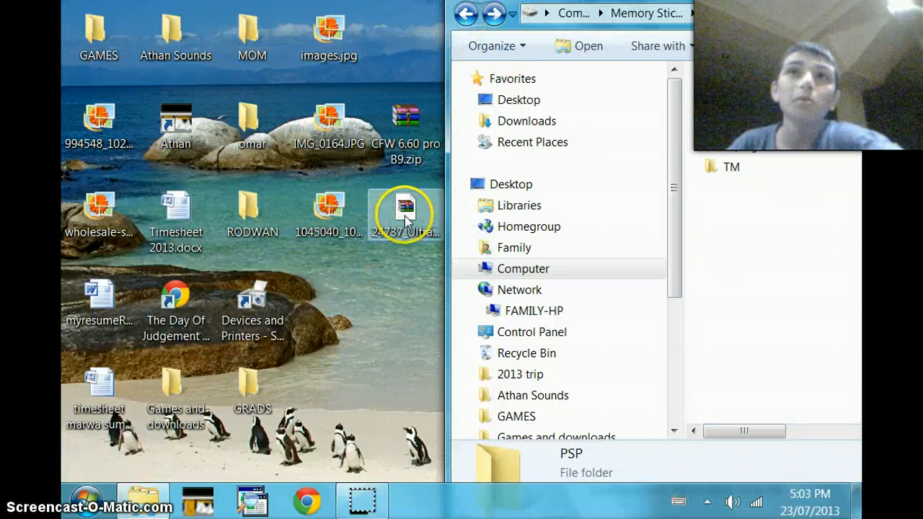
Look inside the Ultra Pandora installer archive down to its GAME folder holding UPI4C
double_click(405, 215)
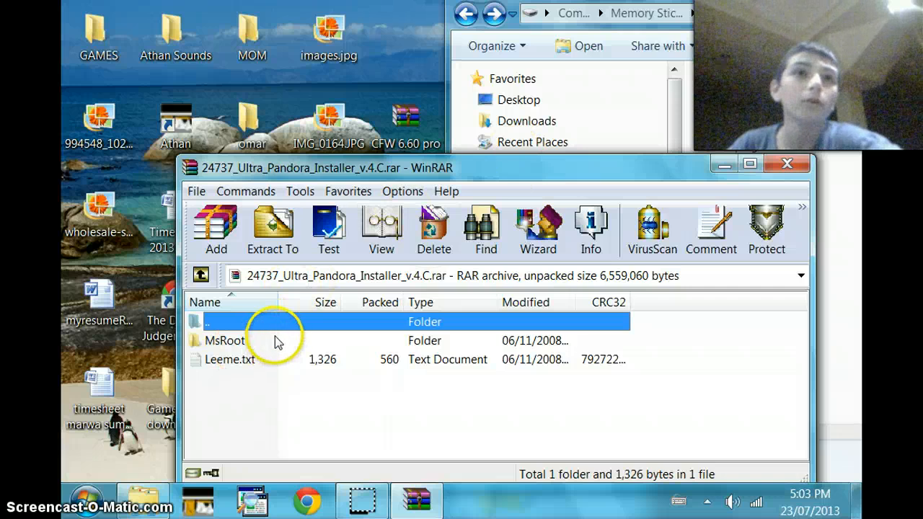
double_click(224, 341)
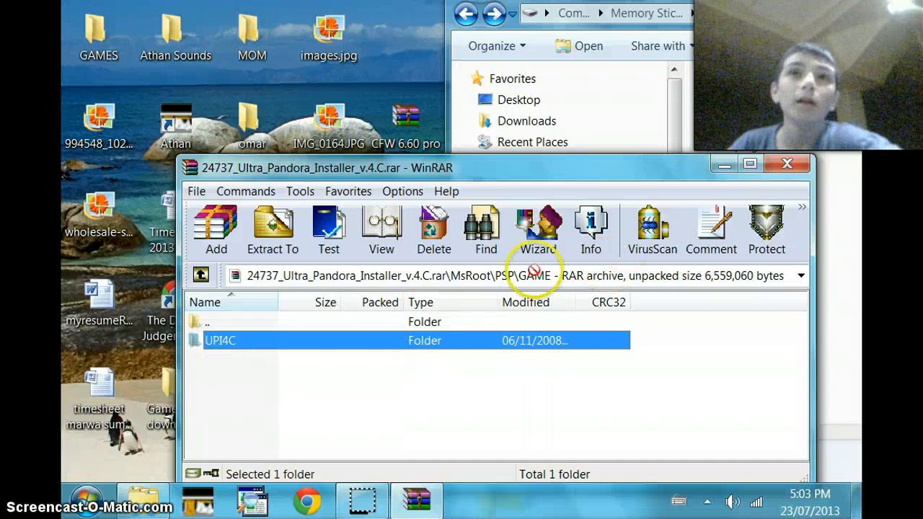
mouse_move(793, 26)
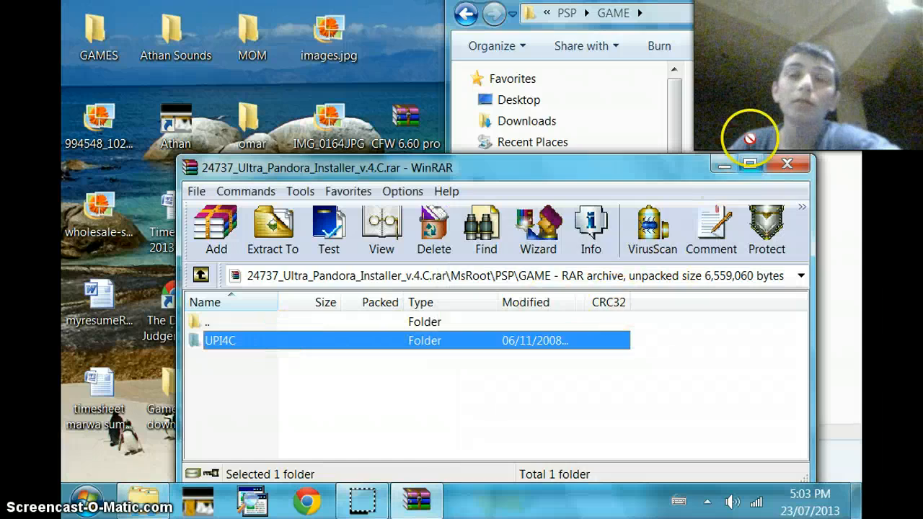
mouse_move(864, 95)
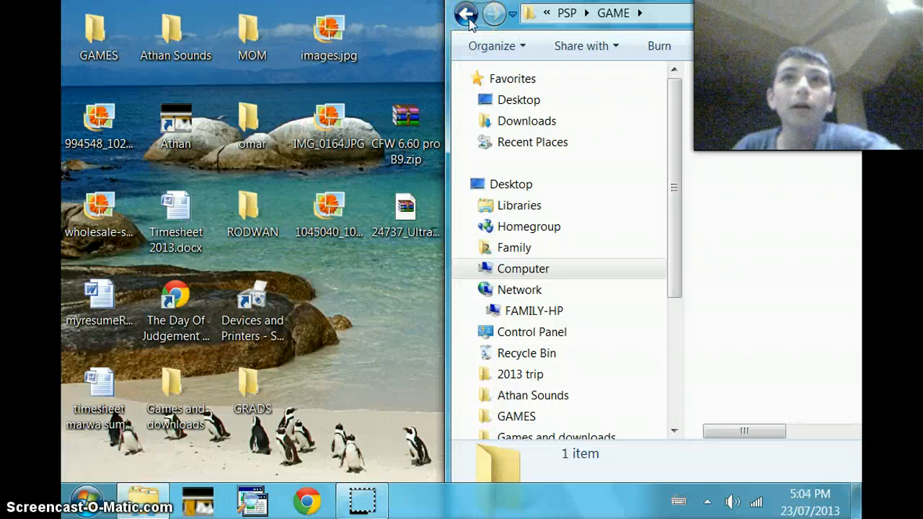
Back out of the GAME folder and put the window away so only the desktop shows
click(466, 14)
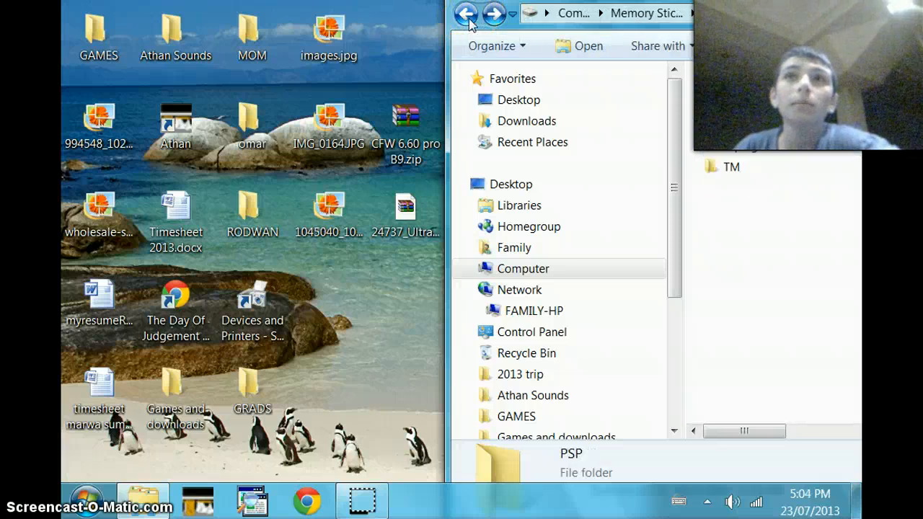
click(467, 14)
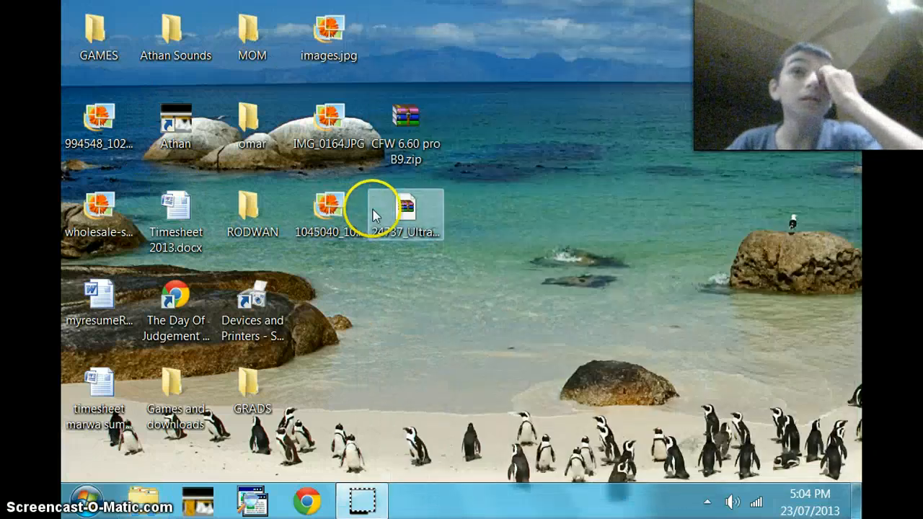
Briefly reopen and close the Ultra Pandora Installer archive
double_click(414, 209)
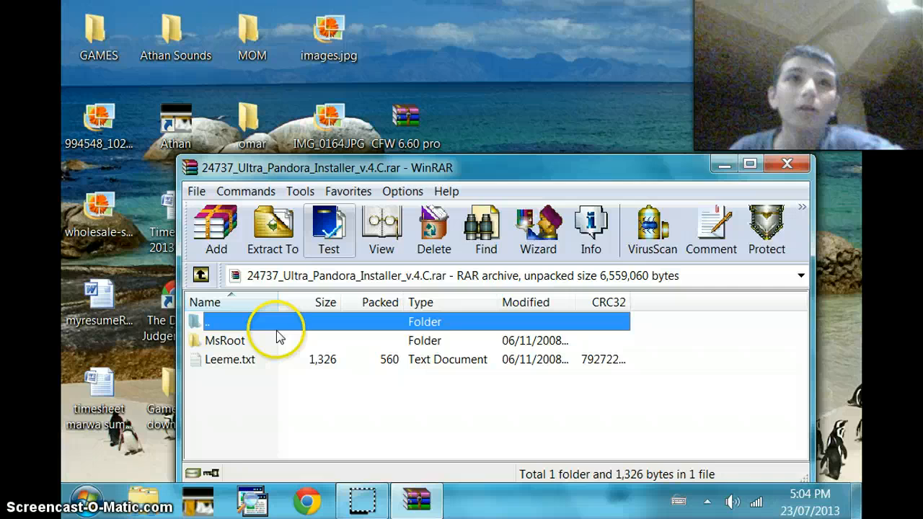
click(787, 164)
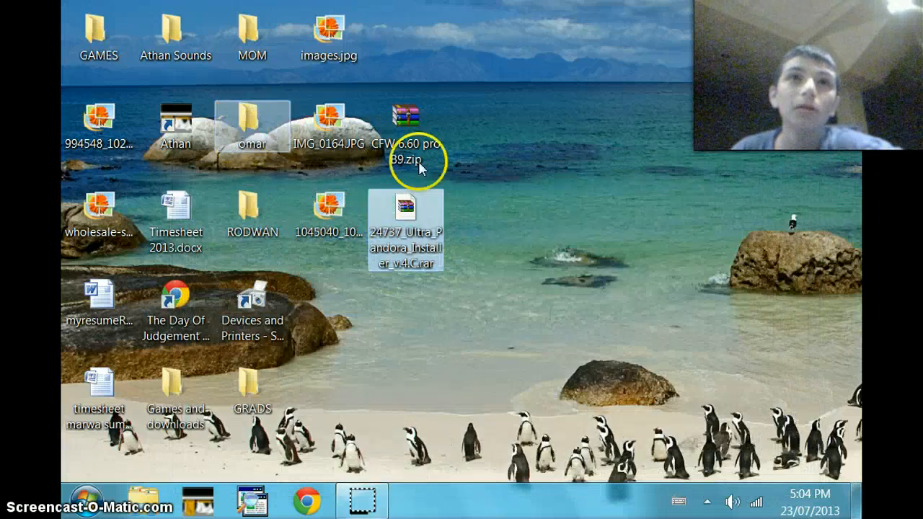
Move CFW 6.60 pro B9.zip to mid-desktop and open it in WinRAR, showing FastRecovery and PROUPDATE
drag(404, 127, 559, 224)
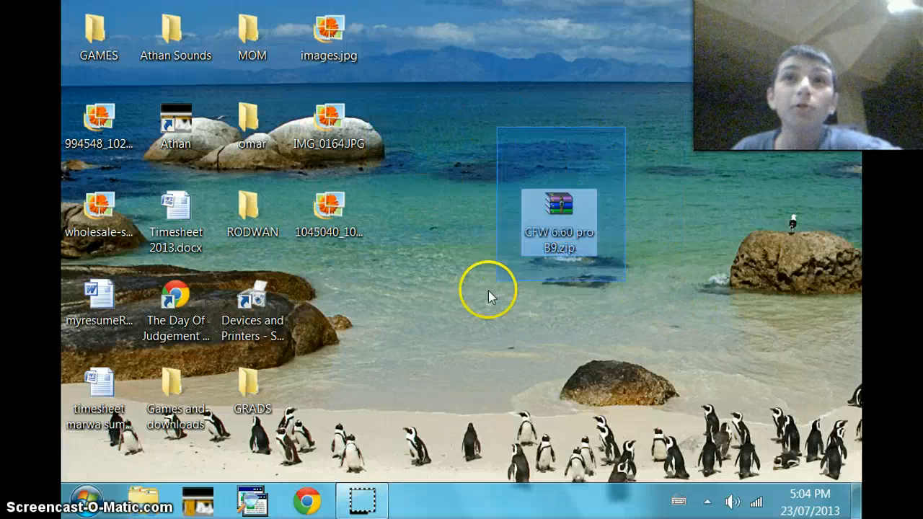
mouse_move(559, 231)
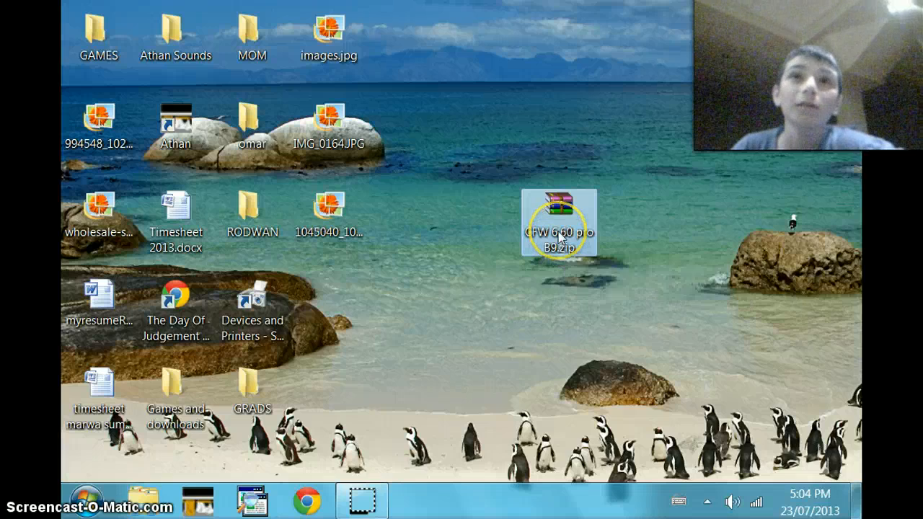
double_click(559, 224)
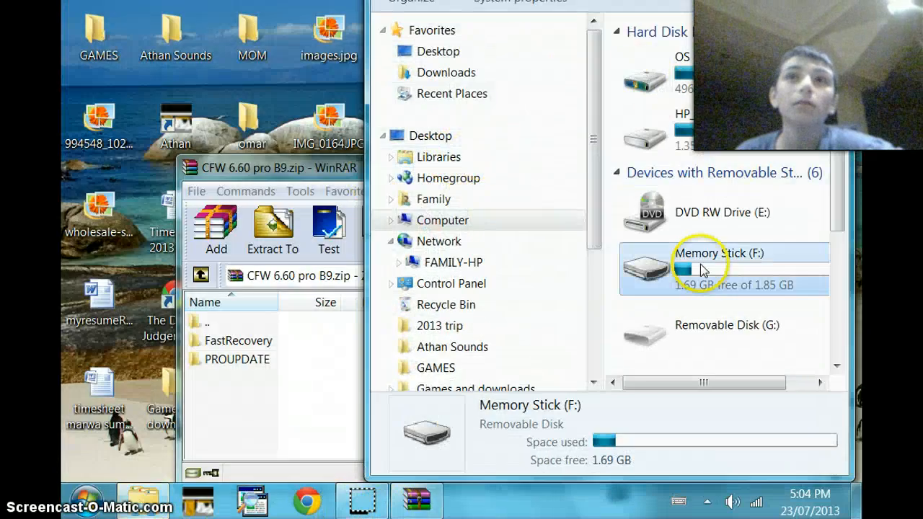
Go into Memory Stick (F:) > PSP > GAME so FastRecovery and PROUPDATE land beside UPI4C
double_click(709, 254)
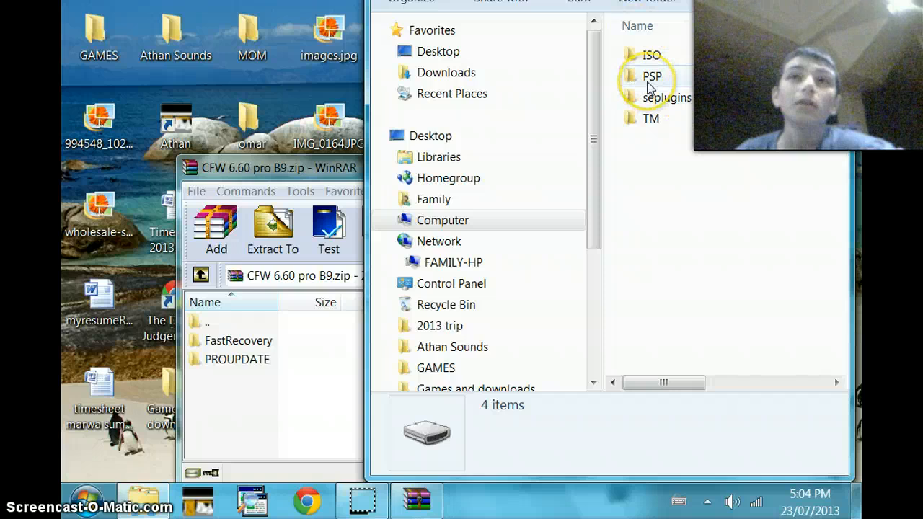
double_click(652, 76)
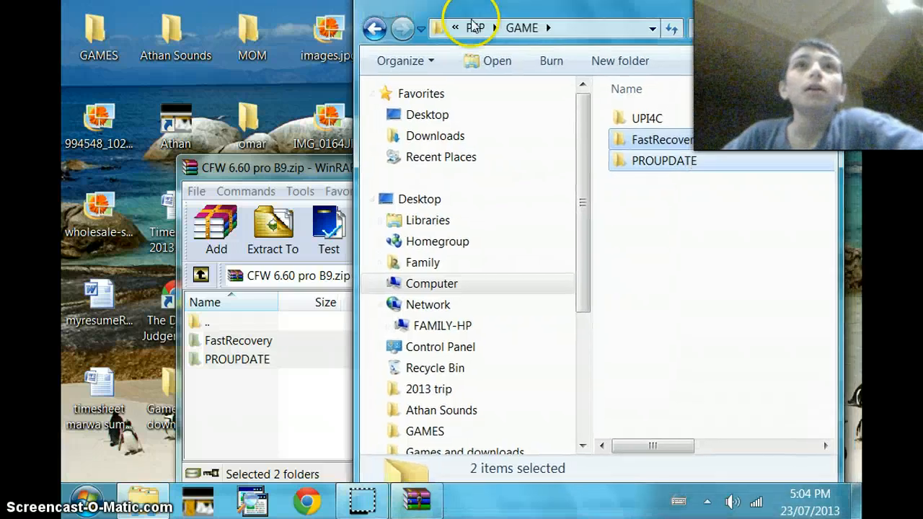
Back up to the drive list and close the Explorer window, leaving the CFW archive in front
click(374, 49)
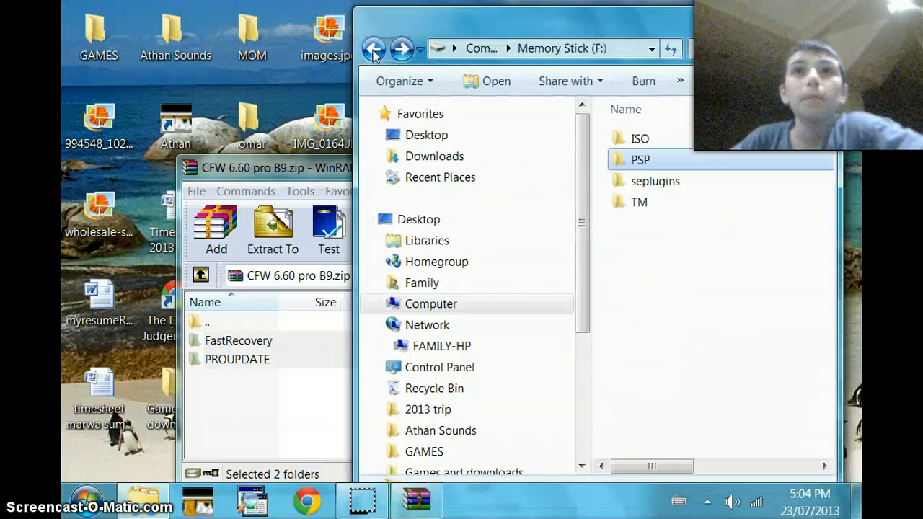
click(373, 49)
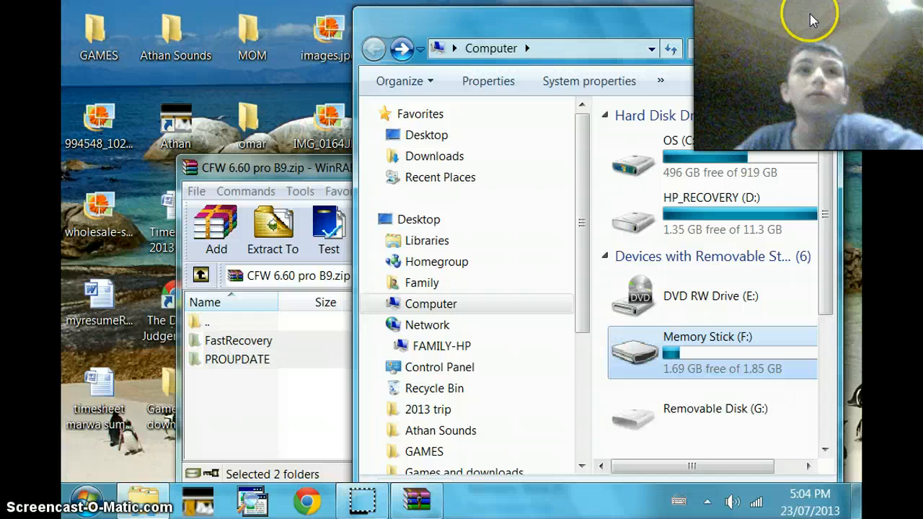
double_click(238, 359)
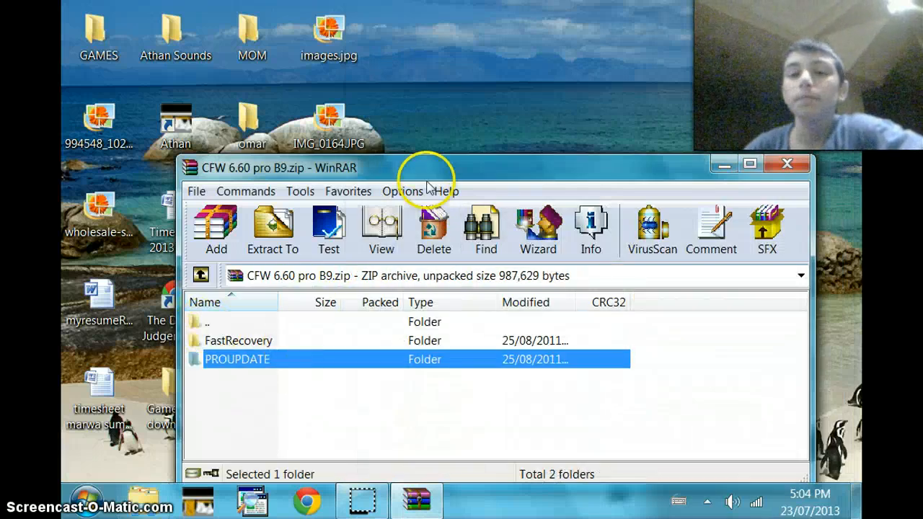
mouse_move(415, 421)
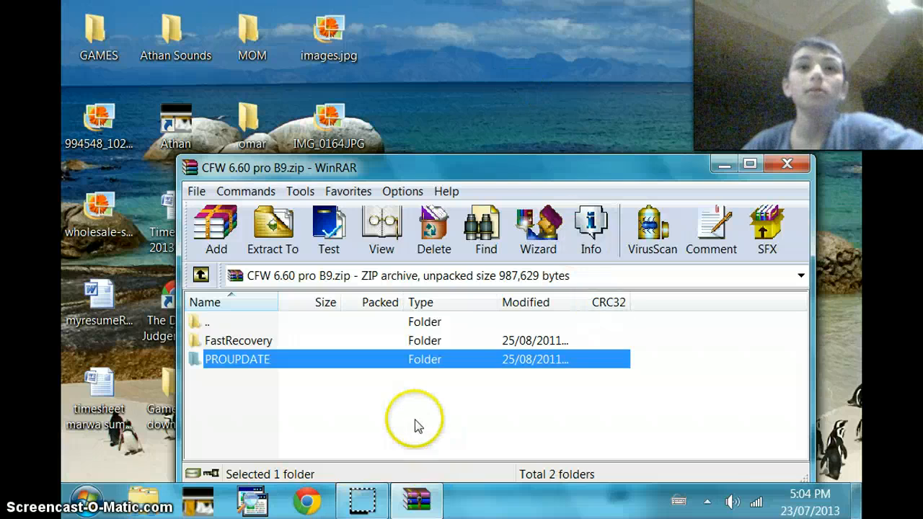
mouse_move(439, 75)
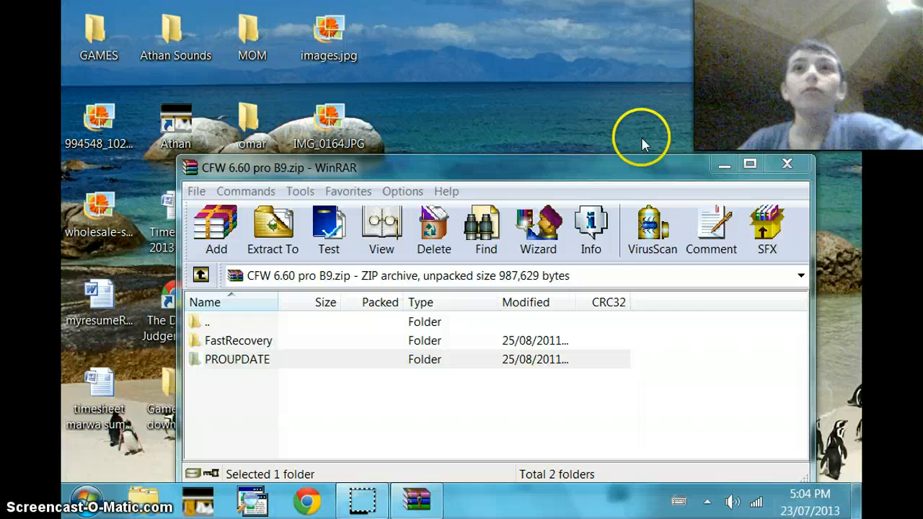
mouse_move(454, 130)
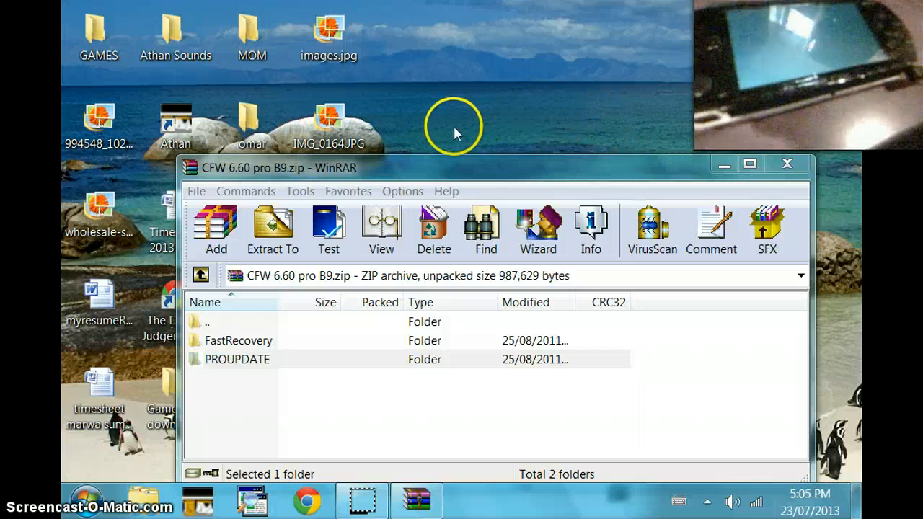
mouse_move(454, 141)
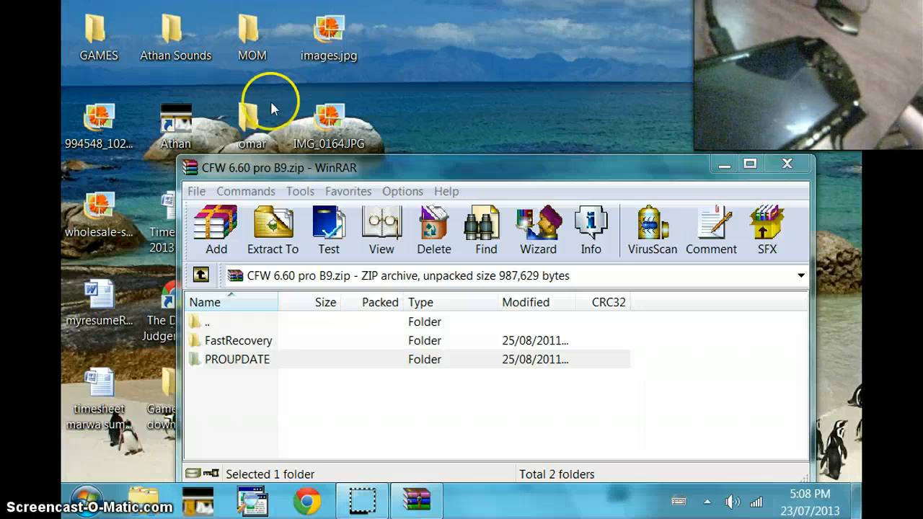
mouse_move(461, 205)
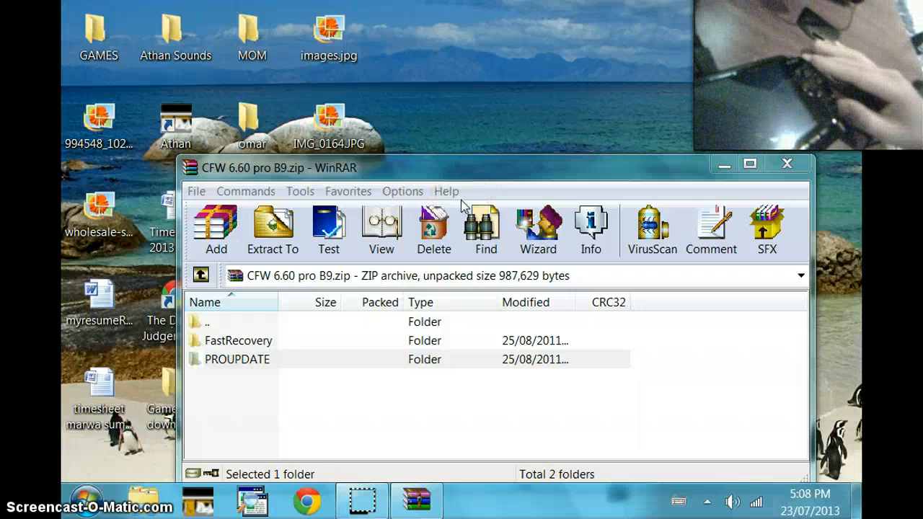